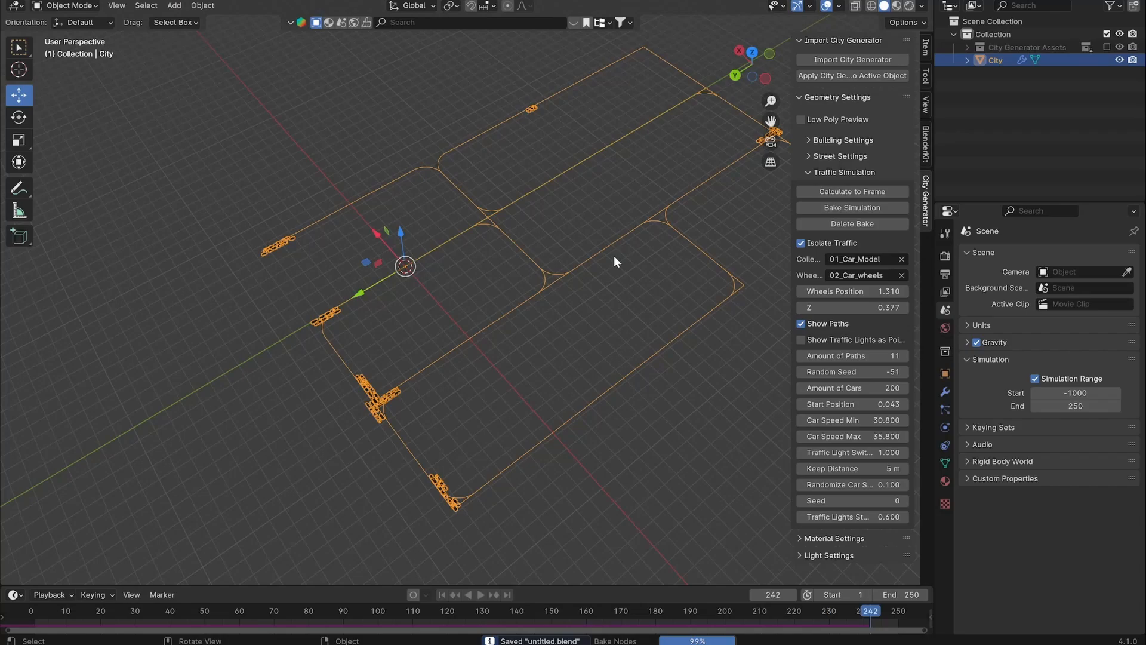
Apply QP_DrawTerrain to the plane using the Bézier curve as input and widen its Spread.
{"action": "left_click", "coordinate": [472, 595]}
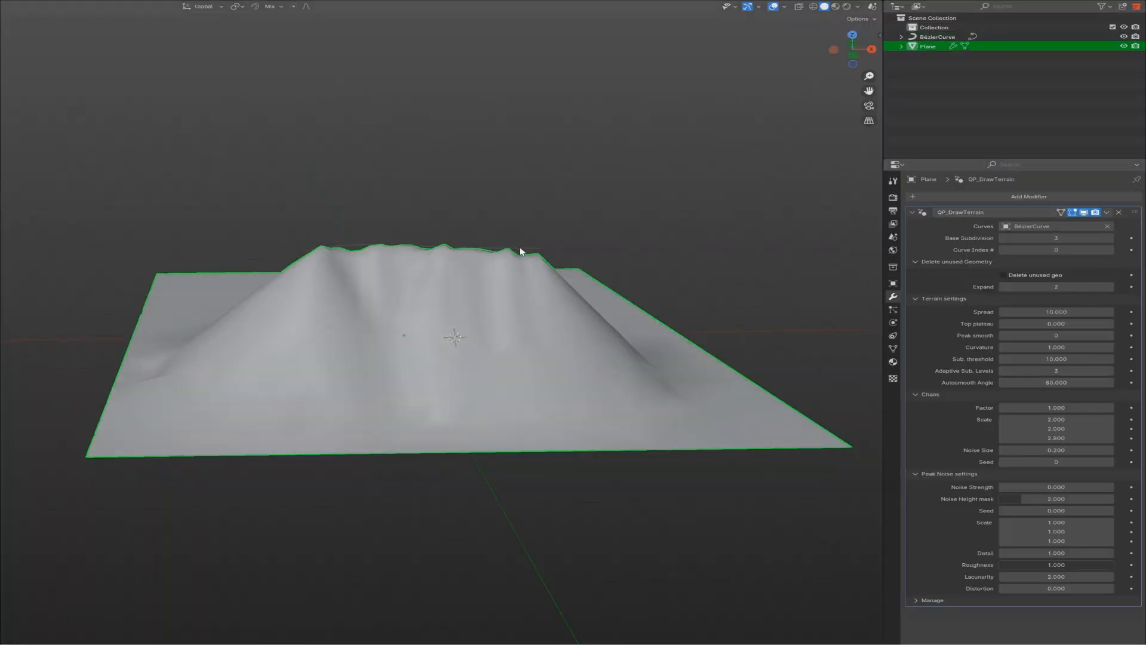
{"action": "left_click", "coordinate": [938, 37]}
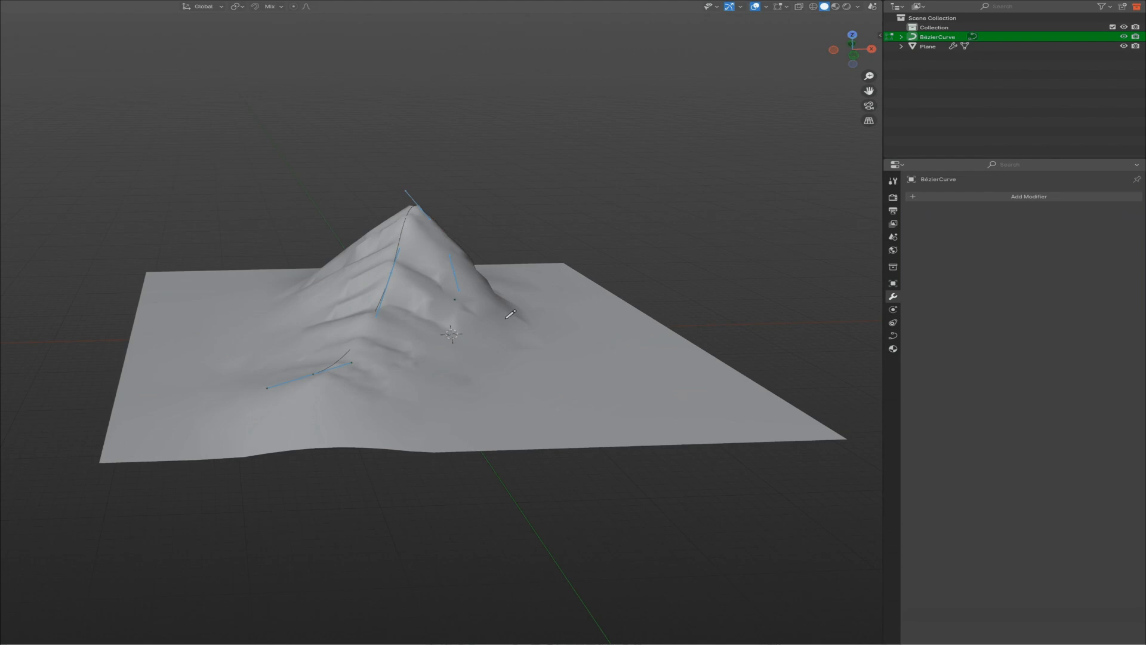
{"action": "left_click", "coordinate": [926, 47]}
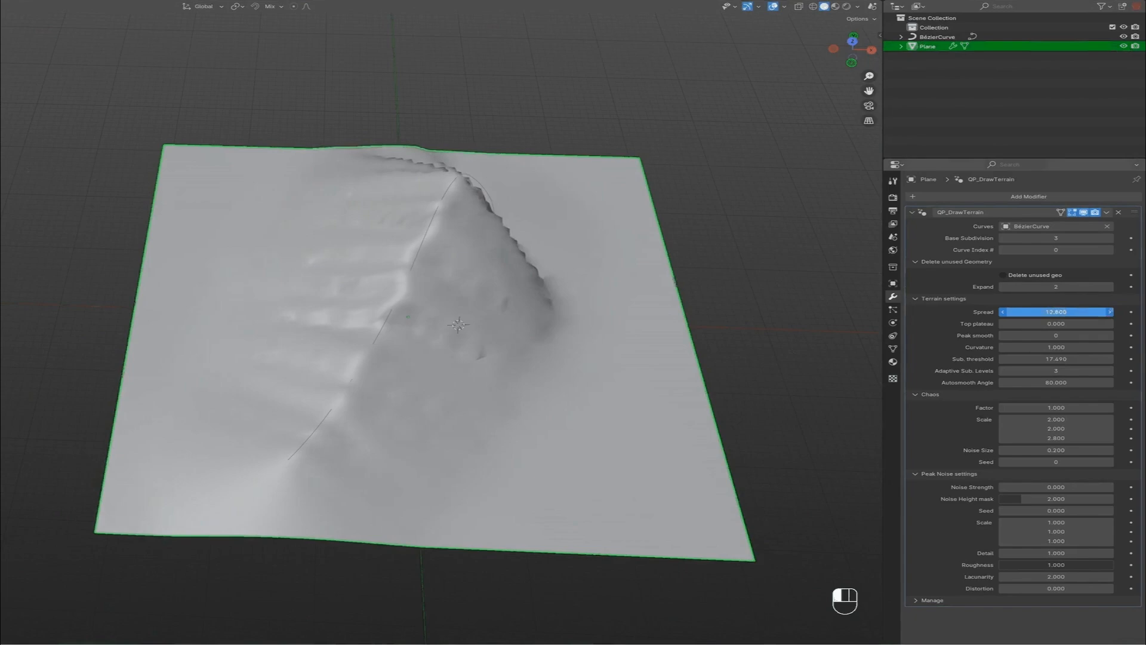
{"action": "left_click", "coordinate": [935, 37]}
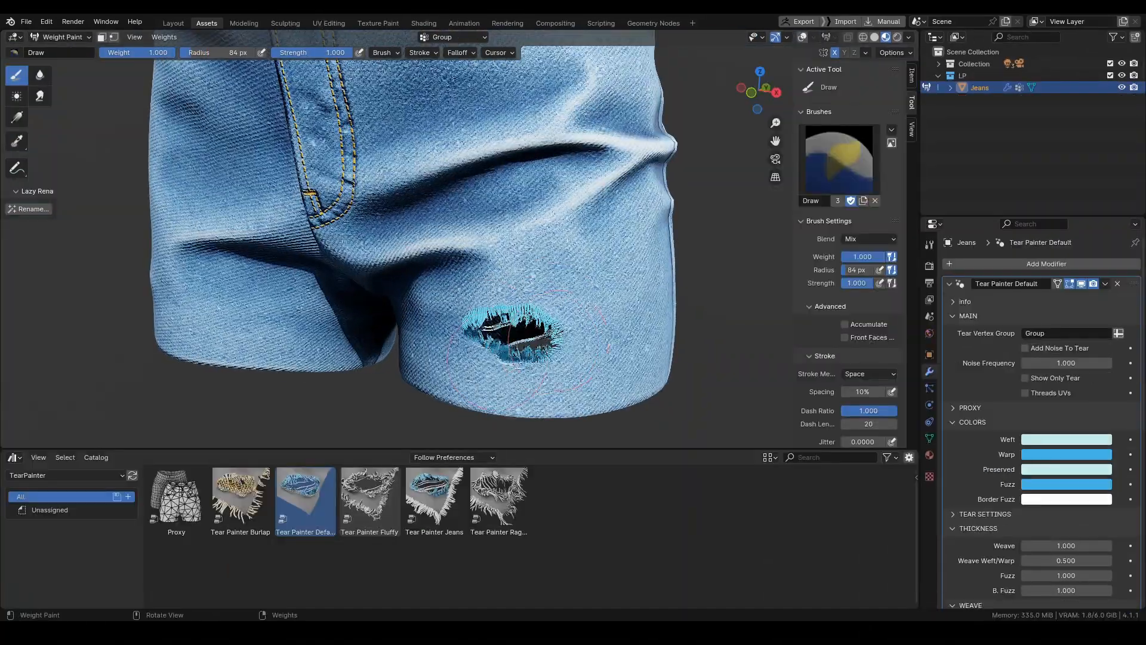
Paint the tear with the Tear Painter Default brush and lengthen the weave threads.
{"action": "left_click", "coordinate": [62, 37]}
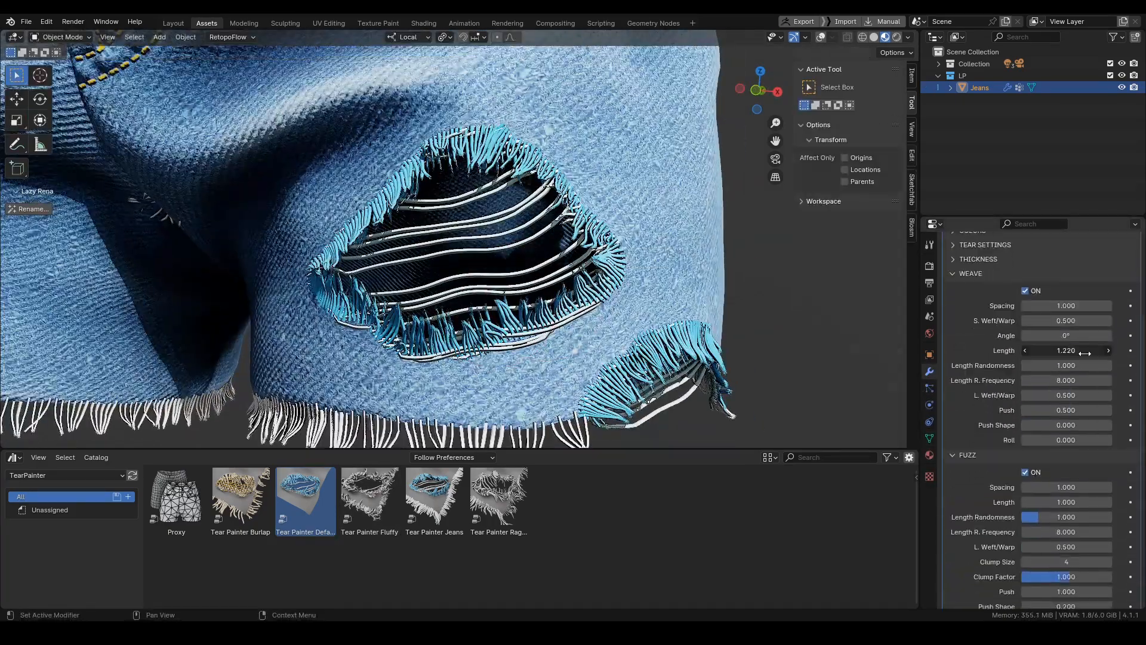
{"action": "left_click", "coordinate": [1065, 497]}
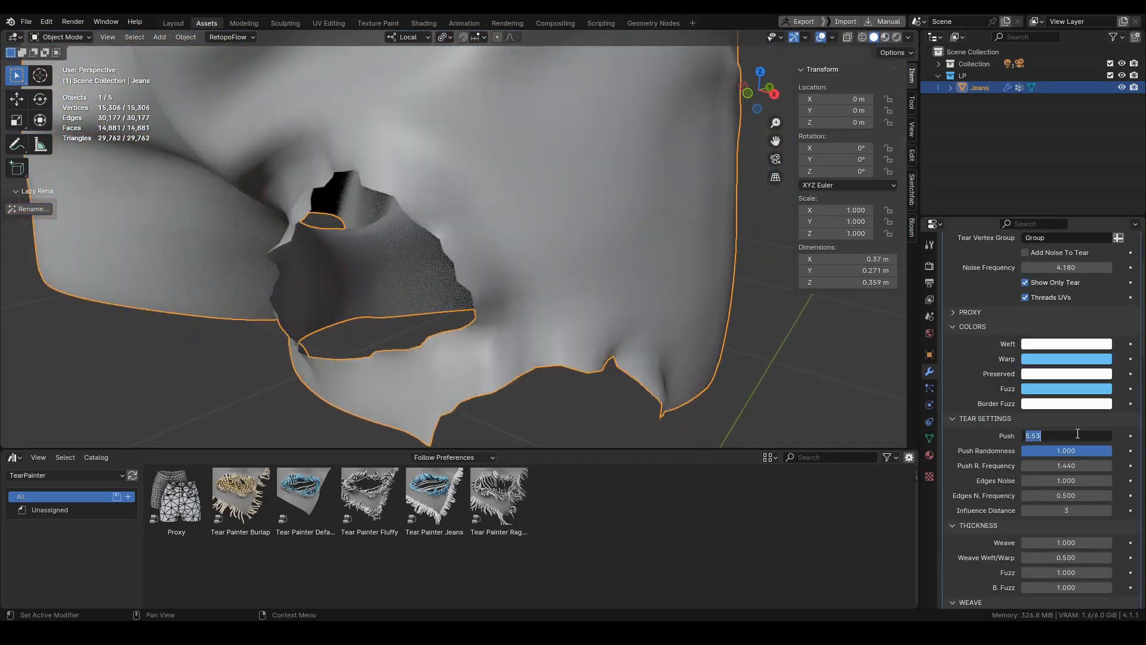
Set Tear Settings Push to 2.976 and change the weave threads' spacing, angle and length.
{"action": "type", "text": "2.976"}
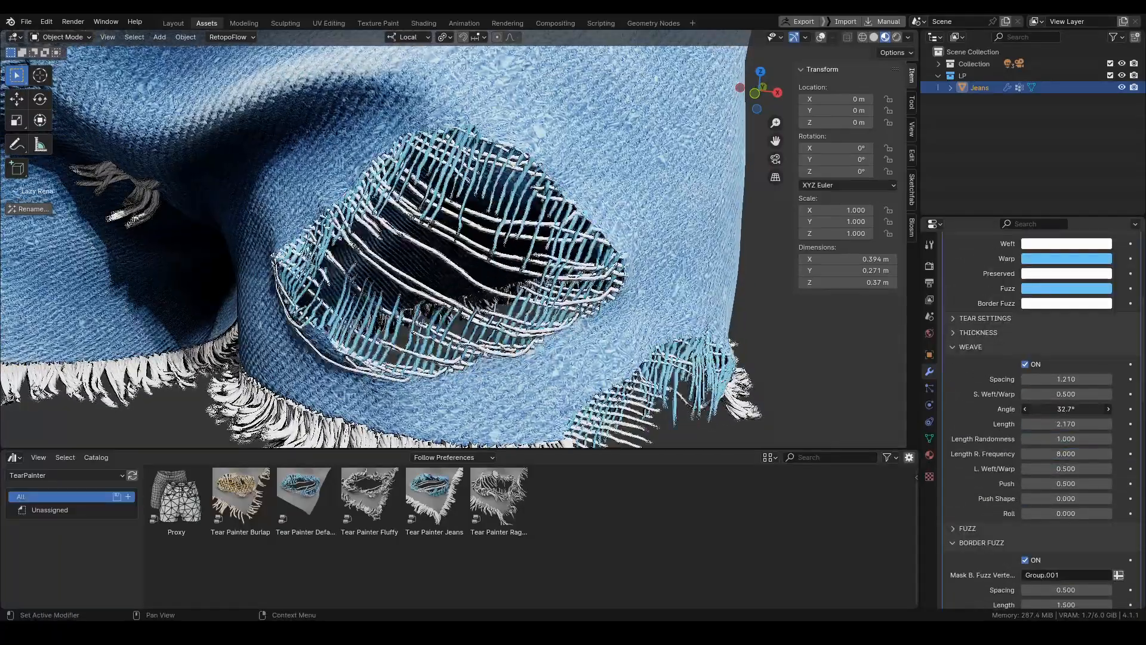
{"action": "left_click", "coordinate": [1065, 360]}
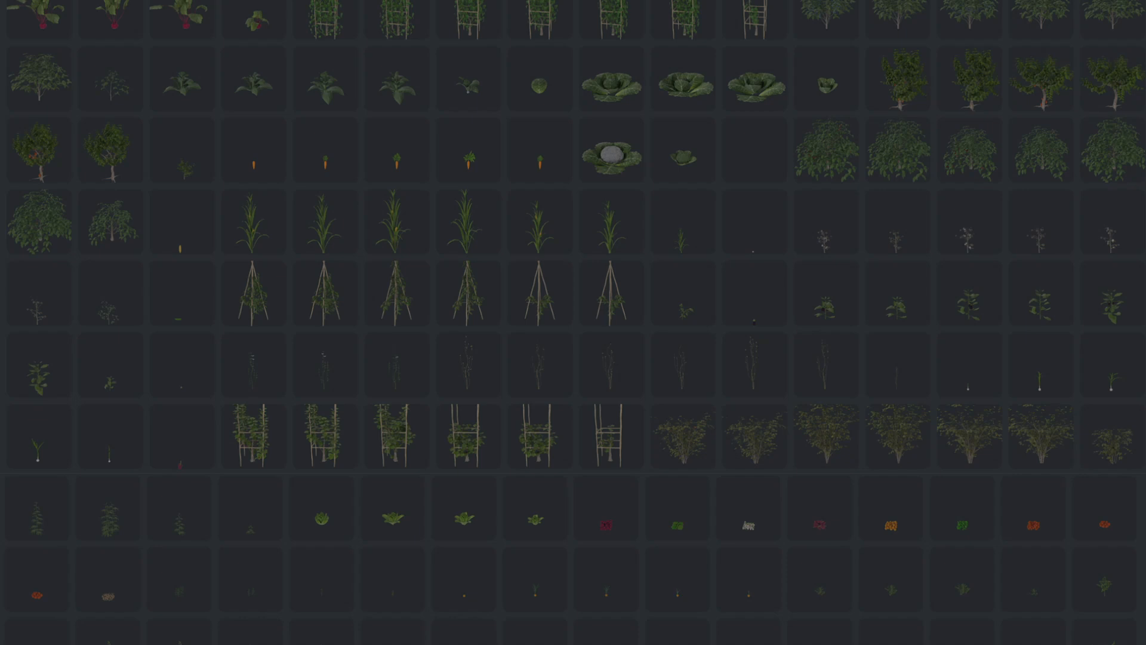
Scroll the plant asset browser and play the sunflower growth animation on the timeline.
{"action": "scroll", "scroll_direction": "down", "scroll_amount": 3}
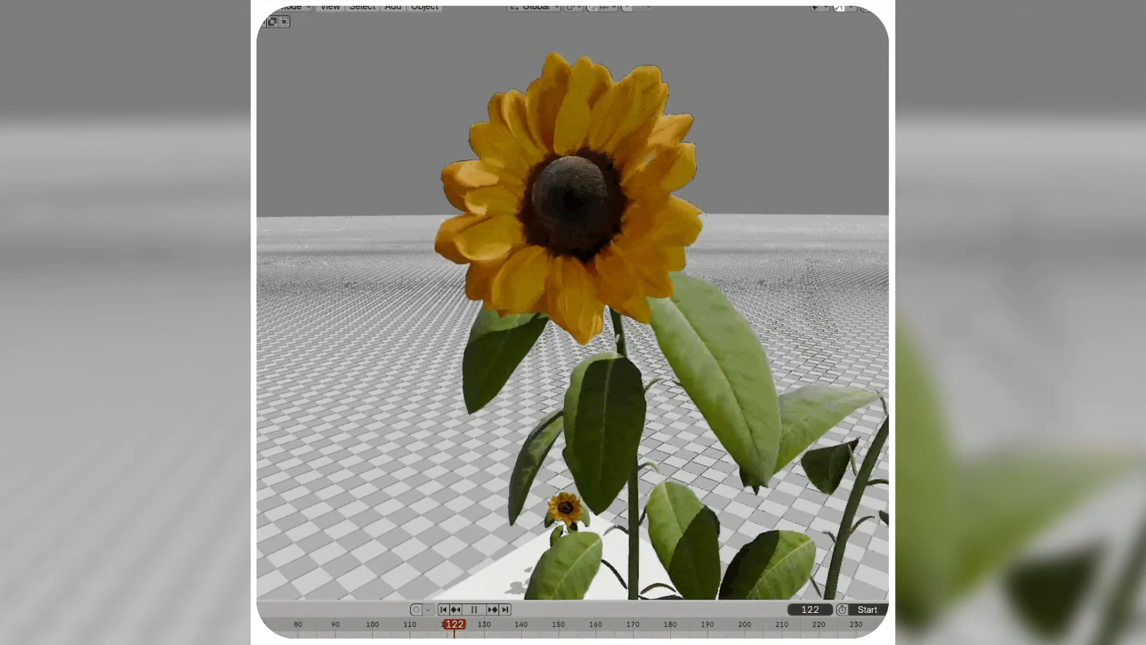
{"action": "left_click", "coordinate": [474, 609]}
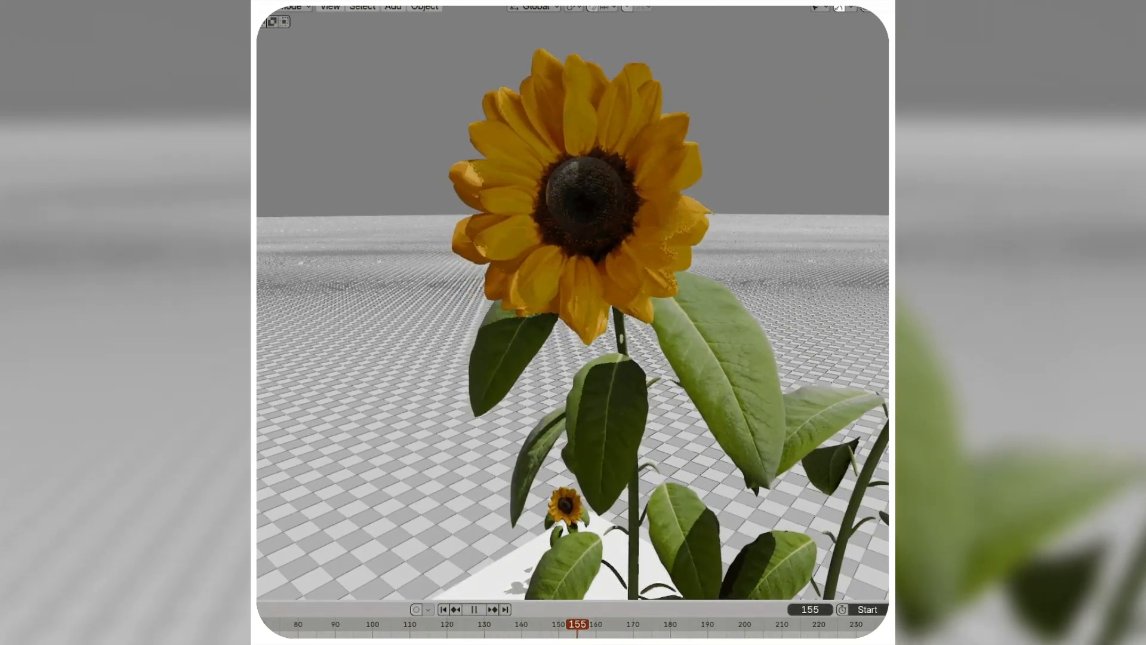
{"action": "left_click", "coordinate": [474, 609]}
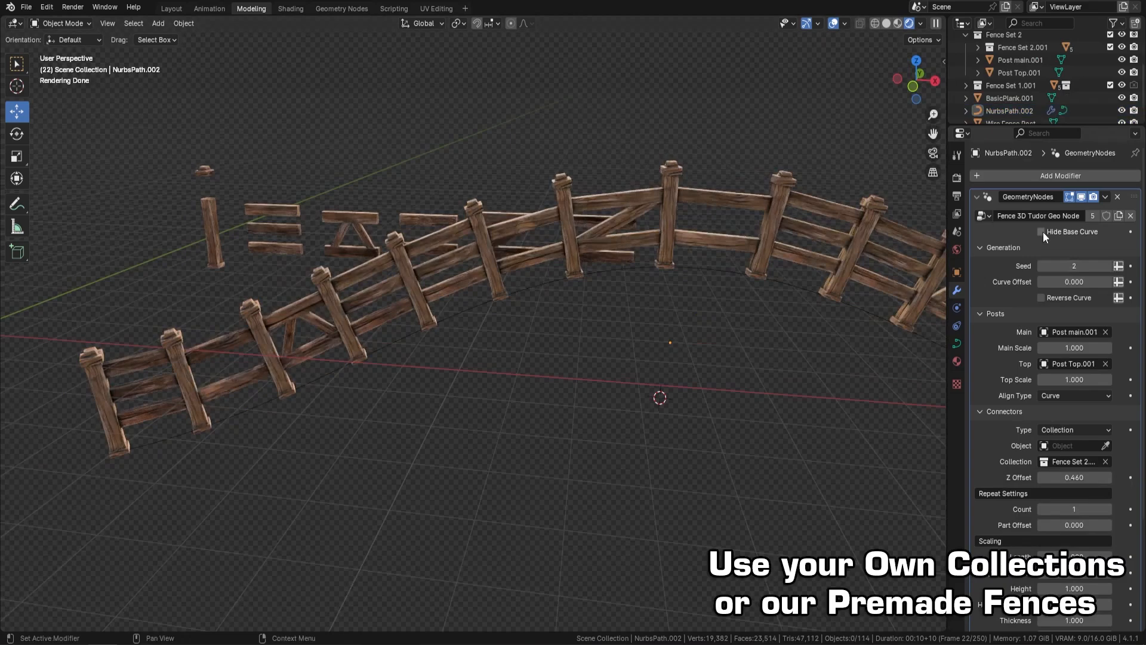
Assign Fence 3D Tudor Geo Node to the path with the wire fence collection as connectors.
{"action": "left_click", "coordinate": [1074, 395]}
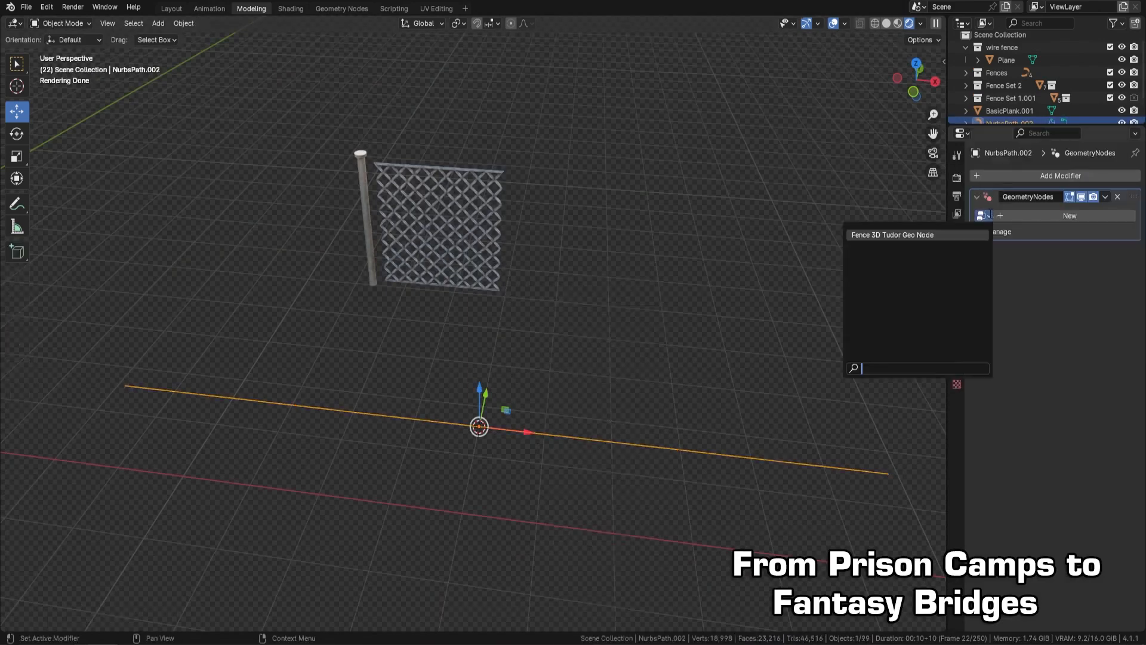
{"action": "left_click", "coordinate": [890, 235]}
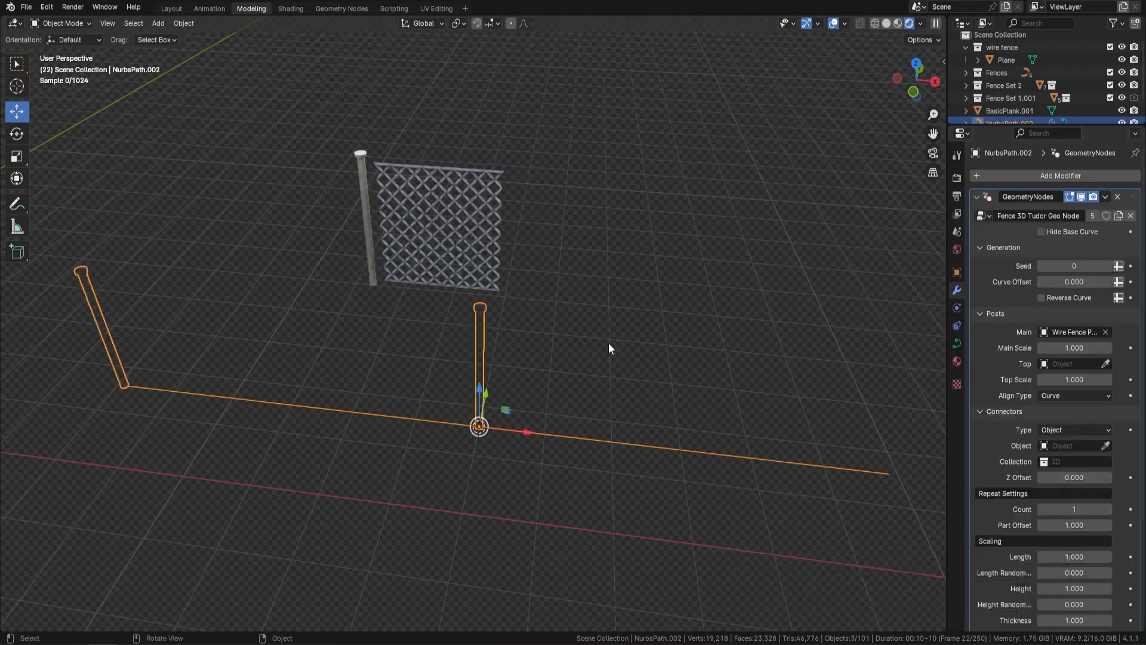
{"action": "left_click", "coordinate": [1074, 461]}
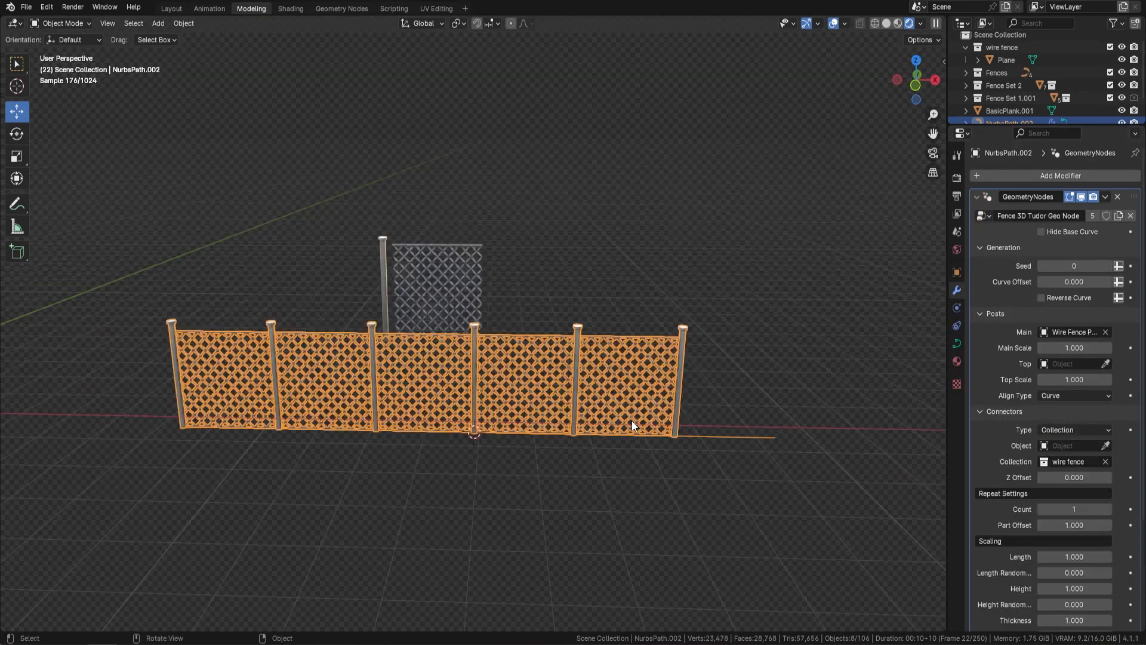
{"action": "left_click", "coordinate": [1074, 478]}
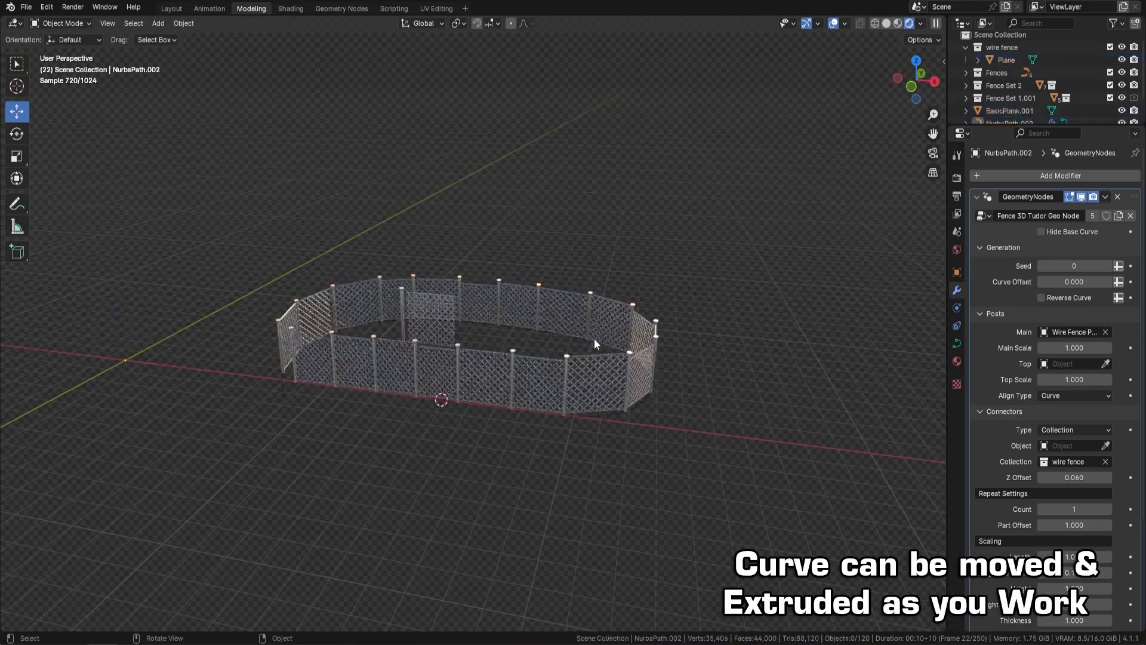
Extrude the fence curve in Edit Mode into an oval enclosure.
{"action": "key", "text": "Tab"}
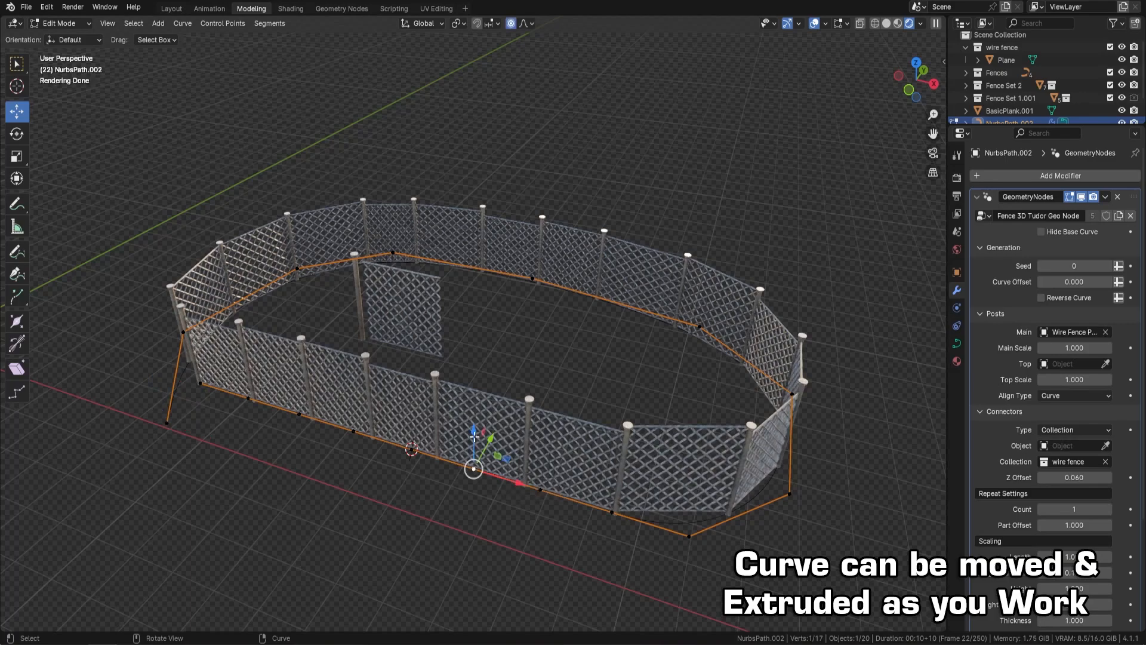
{"action": "left_click", "coordinate": [1073, 395]}
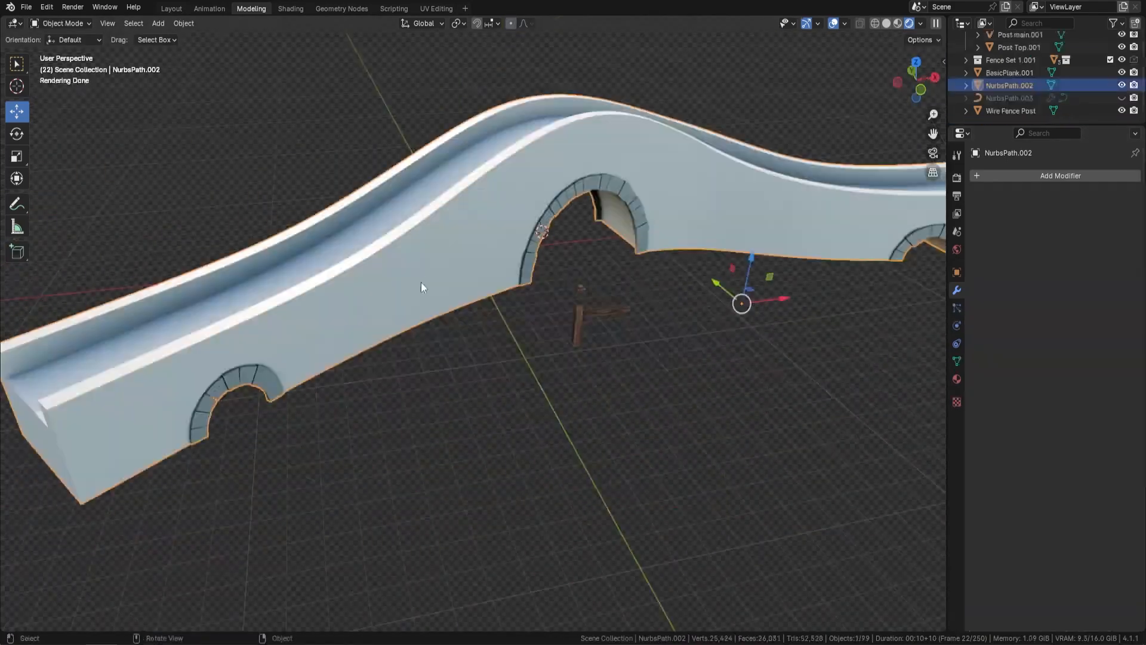
Convert the bridge edges to a curve and add a Fence 3D Tudor railing with Count 3, Z-axis aligned.
{"action": "key", "text": "Tab"}
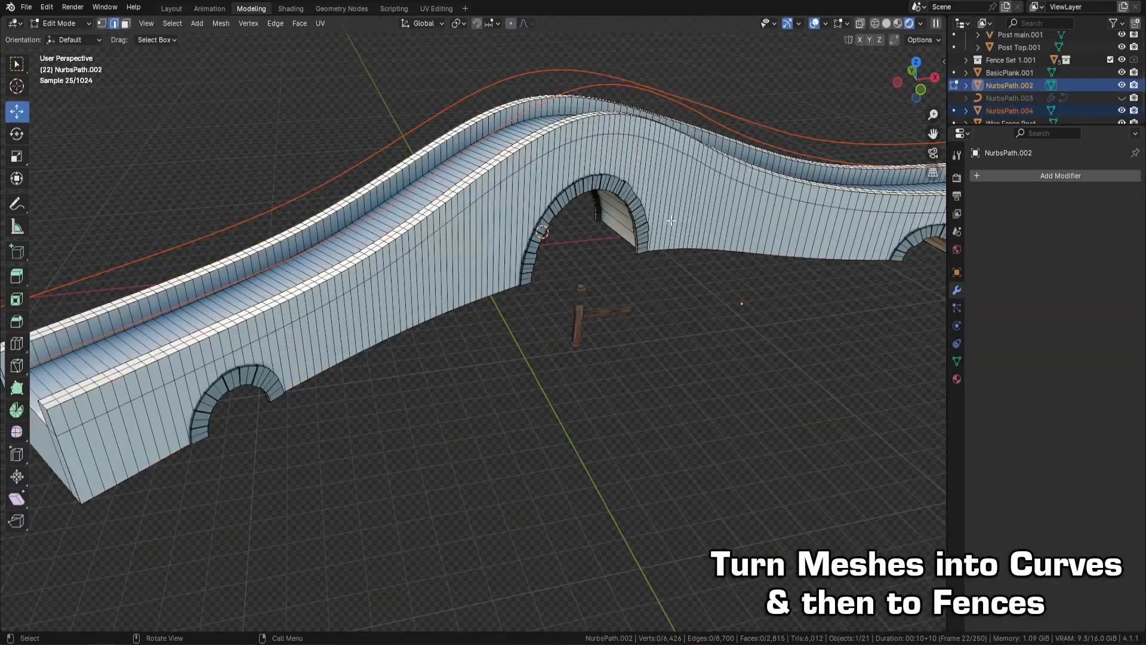
{"action": "left_click", "coordinate": [1059, 175]}
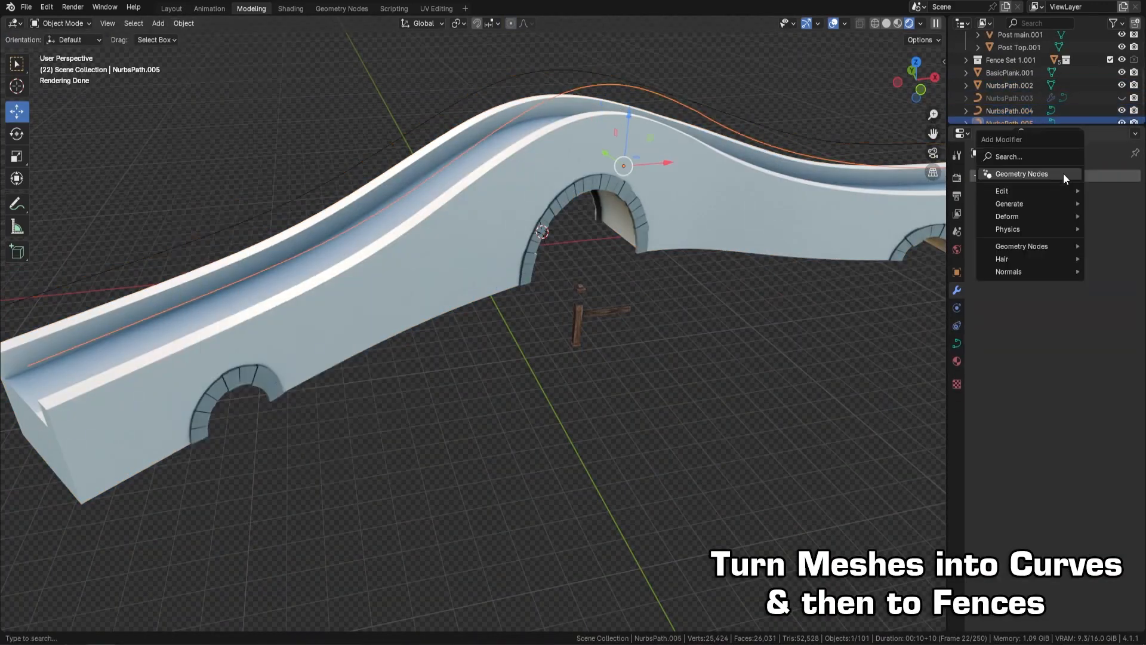
{"action": "left_click", "coordinate": [1021, 173]}
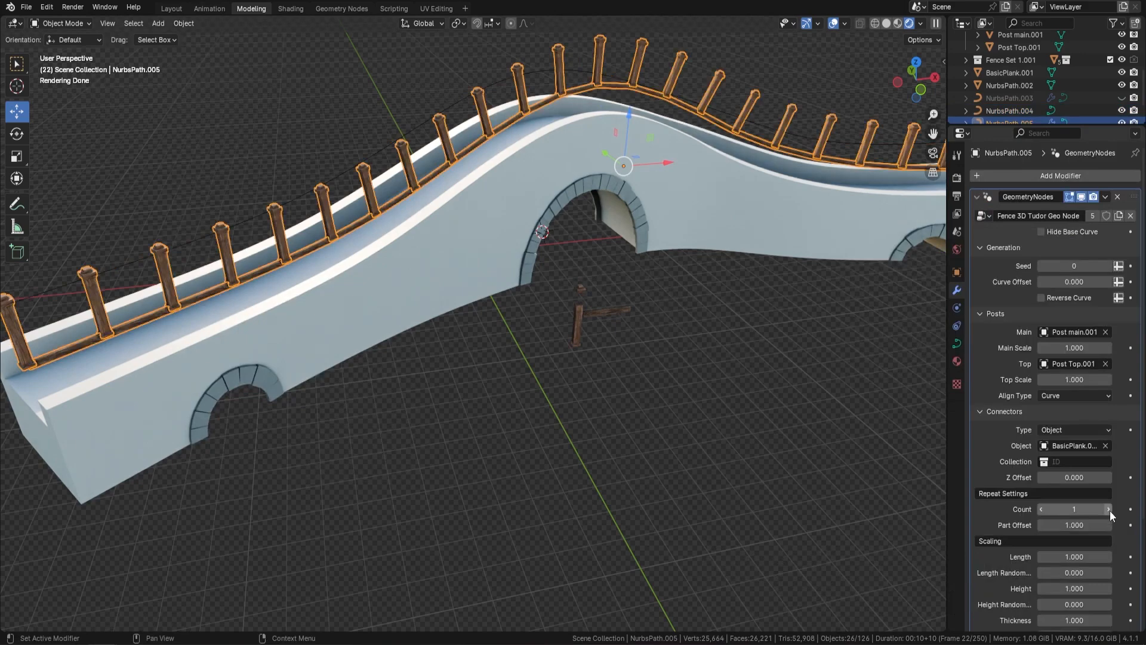
{"action": "left_click", "coordinate": [1108, 508]}
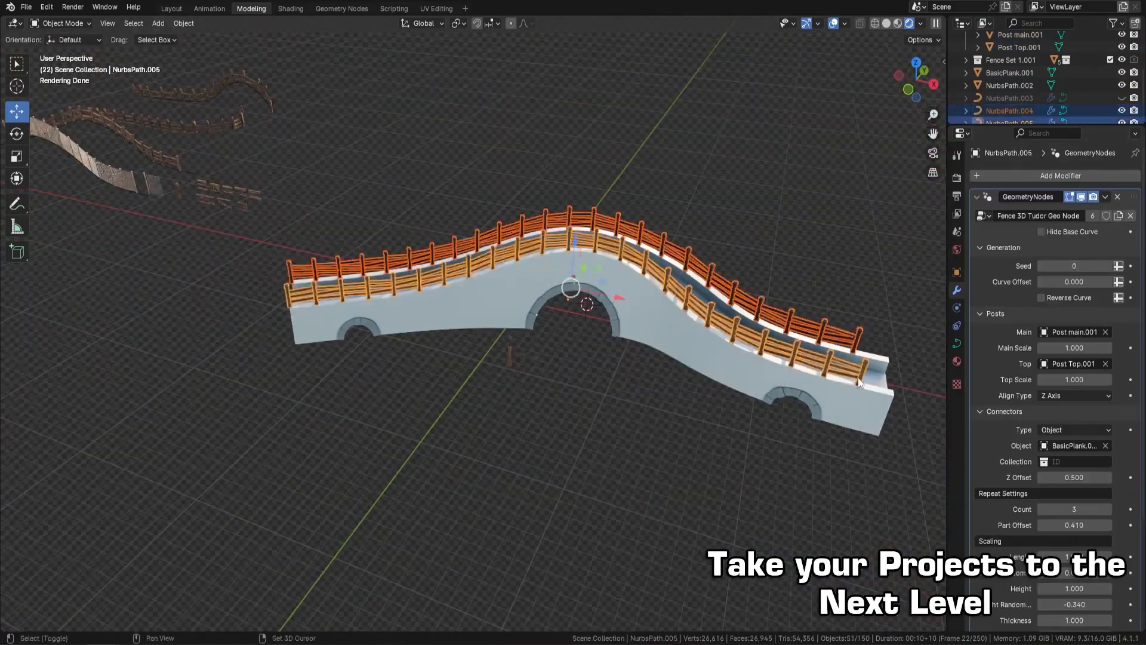
{"action": "left_click", "coordinate": [170, 8]}
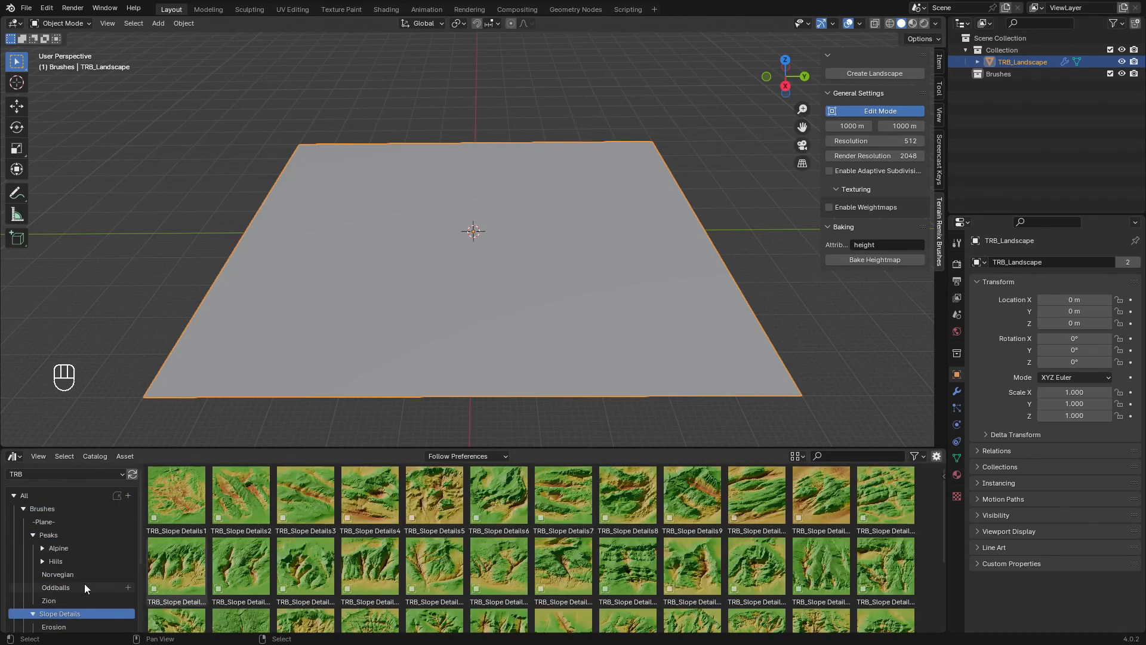
Stamp TRB_Peak46 from the Peaks catalog onto TRB_Landscape and tune its falloff and profile.
{"action": "left_click", "coordinate": [48, 535]}
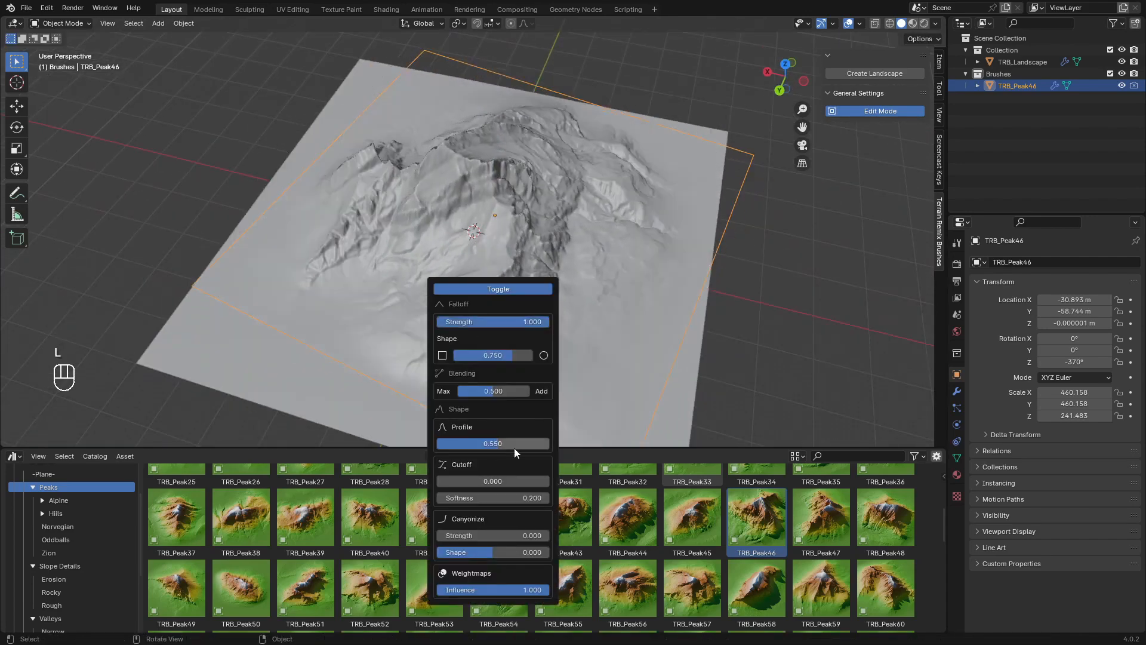
{"action": "left_click_drag", "start_coordinate": [515, 442], "coordinate": [526, 443]}
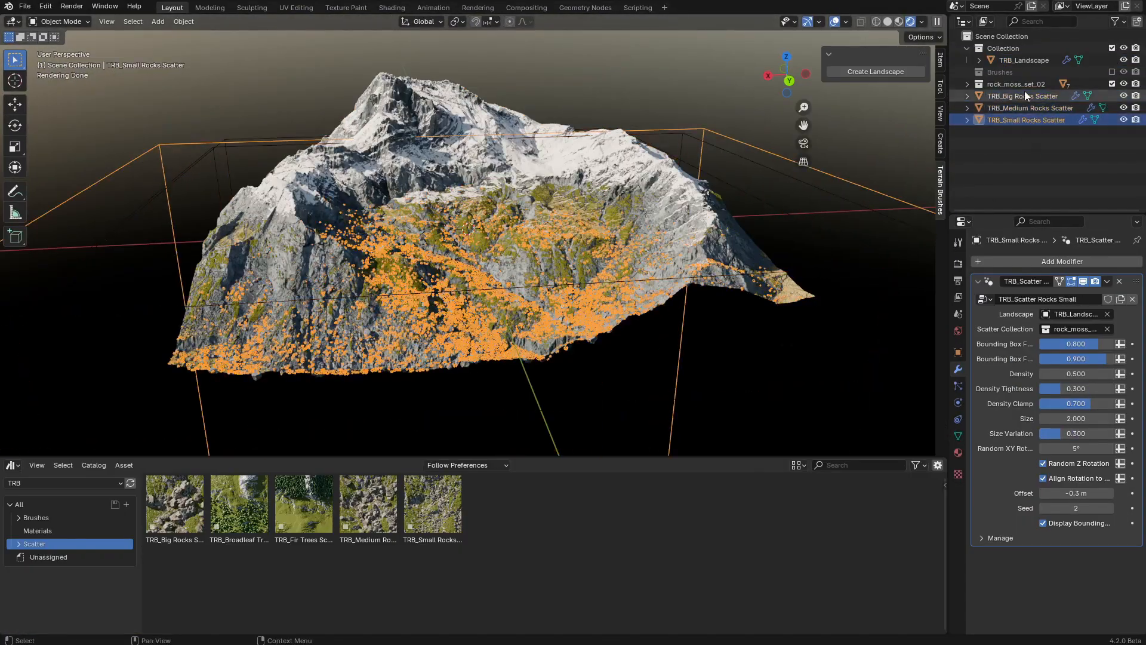
Add the rock scatters plus Broadleaf Trees and Fir Trees scatters to the landscape.
{"action": "left_click", "coordinate": [1023, 96]}
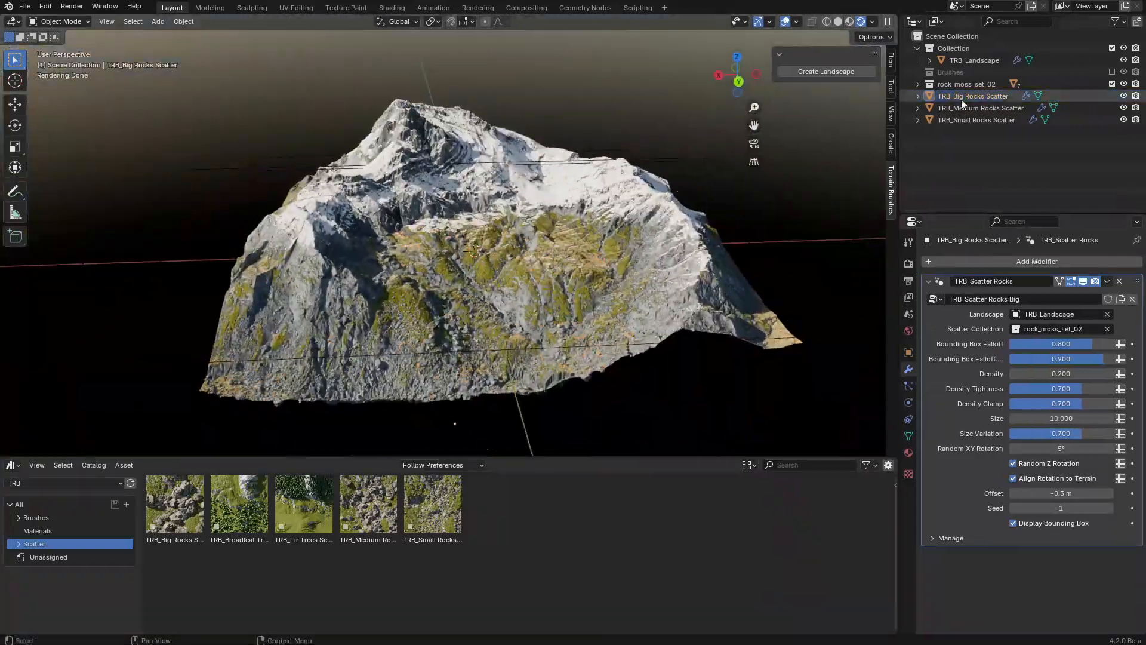
{"action": "left_click", "coordinate": [239, 503]}
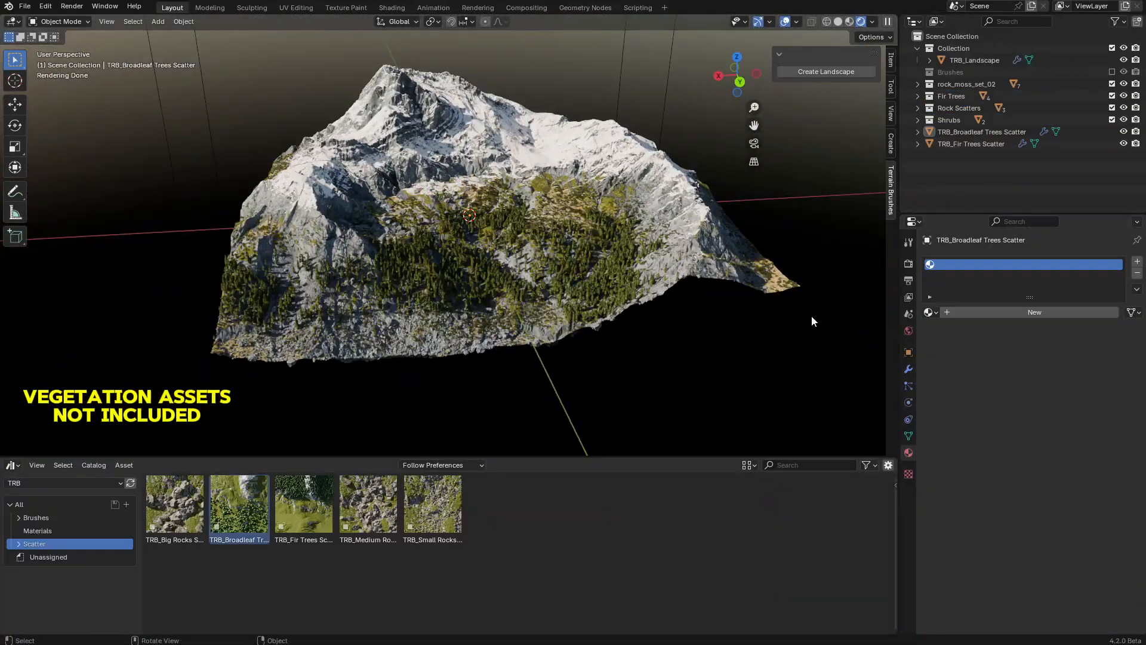
{"action": "left_click", "coordinate": [971, 143]}
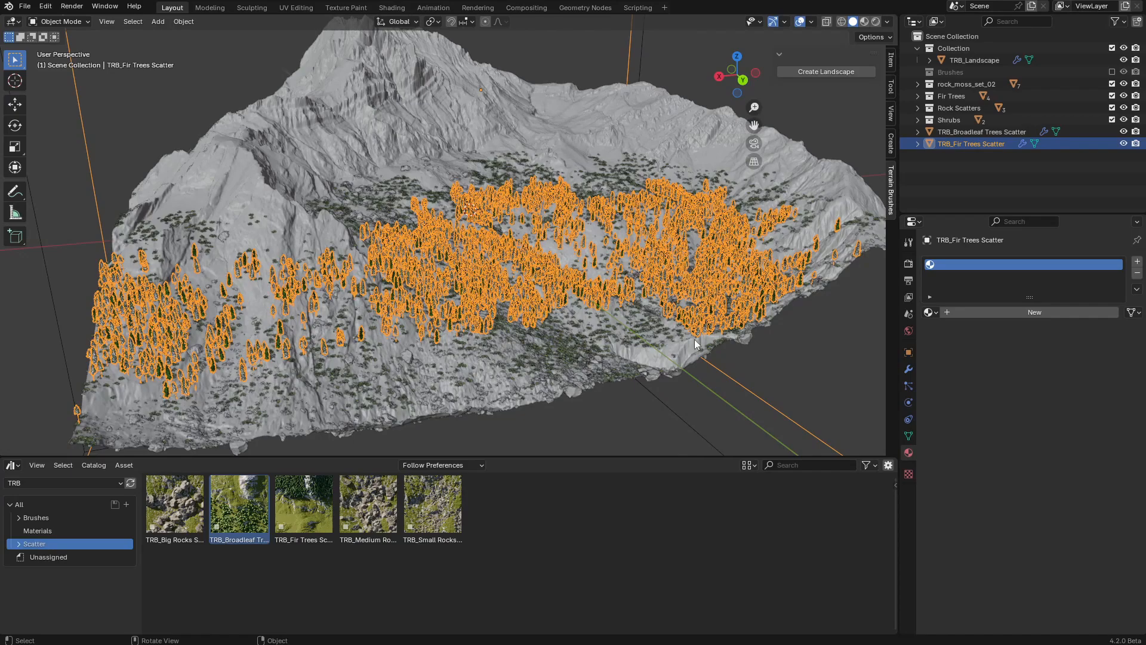
{"action": "left_click", "coordinate": [981, 131]}
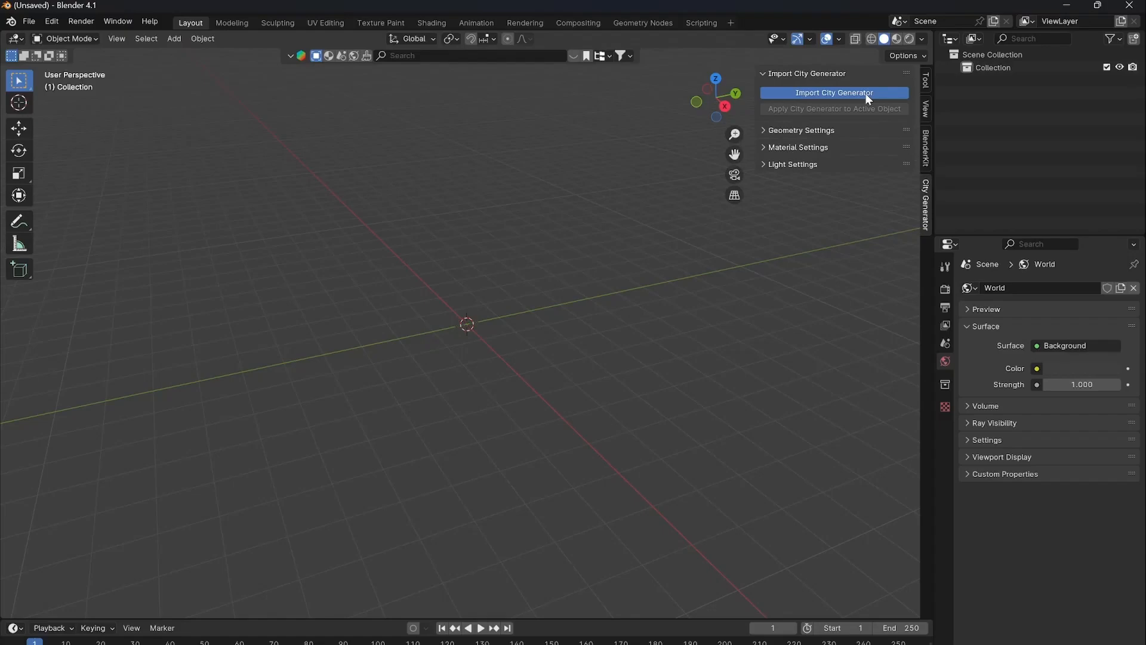
Import the City Generator, reshape the city base, and array the block with Count 5.
{"action": "left_click", "coordinate": [833, 91]}
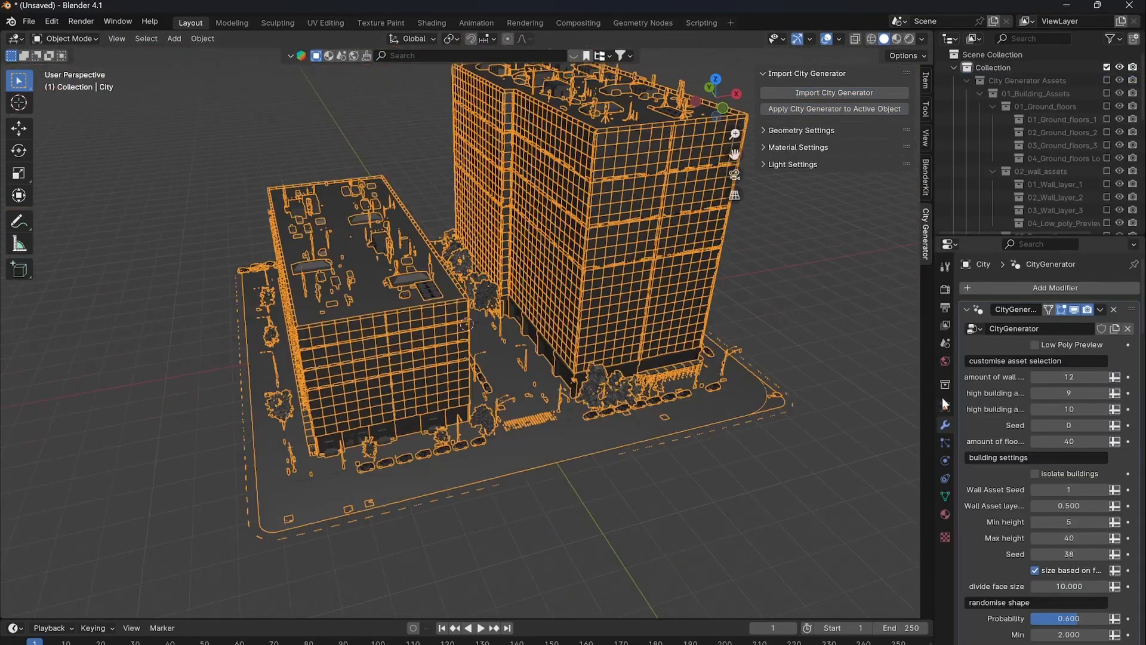
{"action": "key", "text": "Tab"}
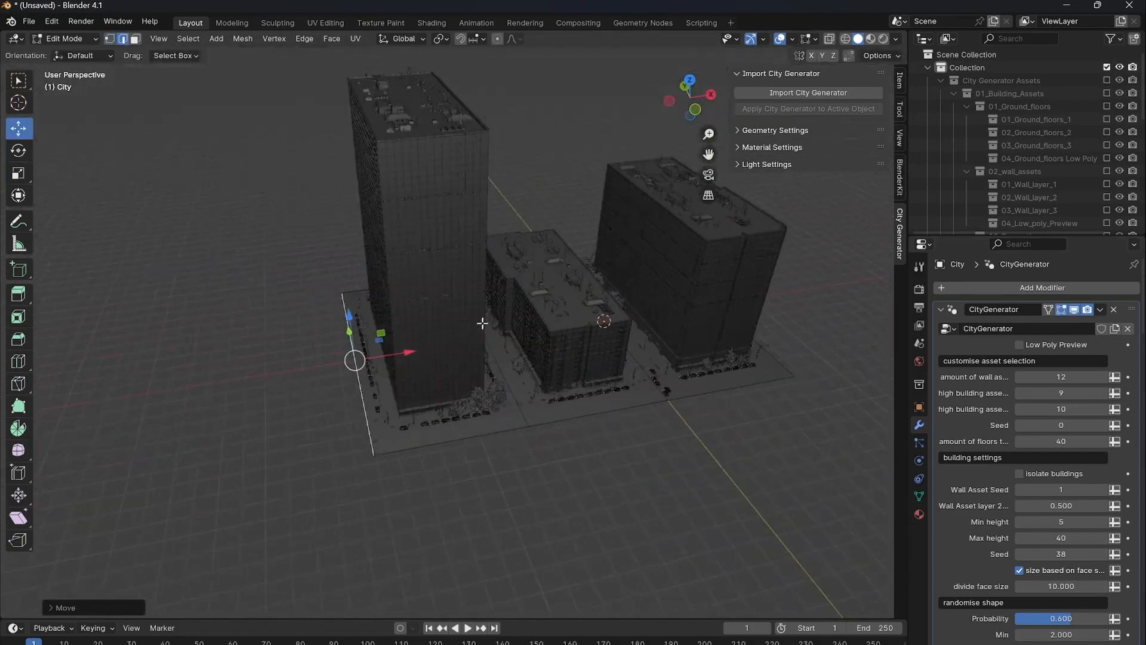
{"action": "left_click_drag", "start_coordinate": [483, 324], "coordinate": [483, 293]}
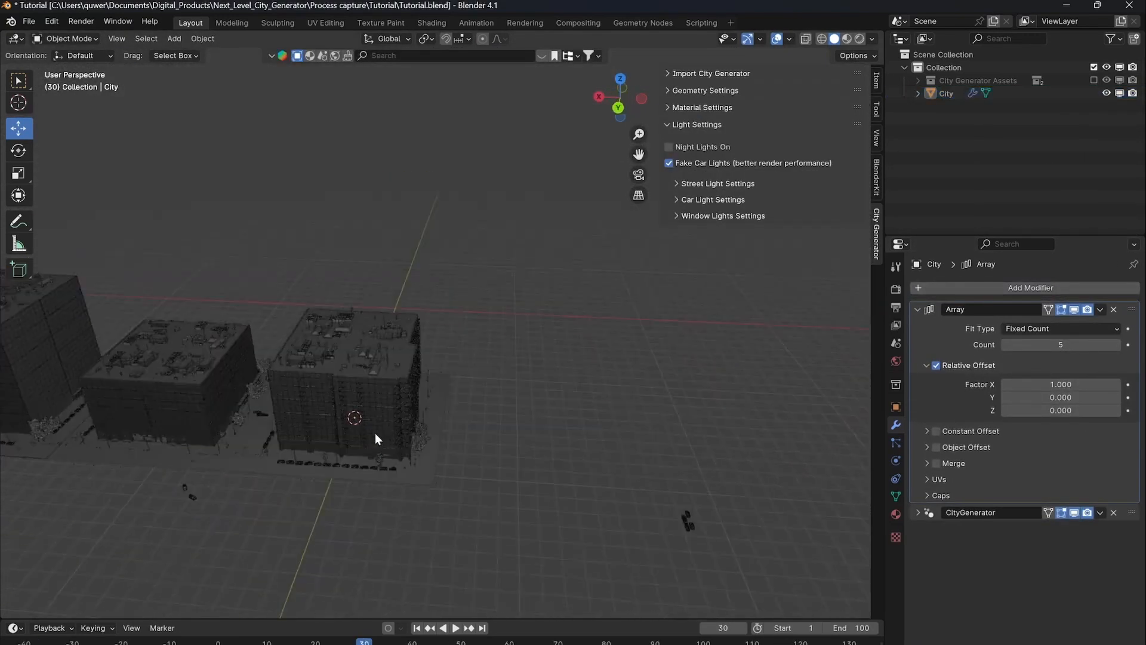
{"action": "left_click_drag", "start_coordinate": [376, 438], "coordinate": [533, 336]}
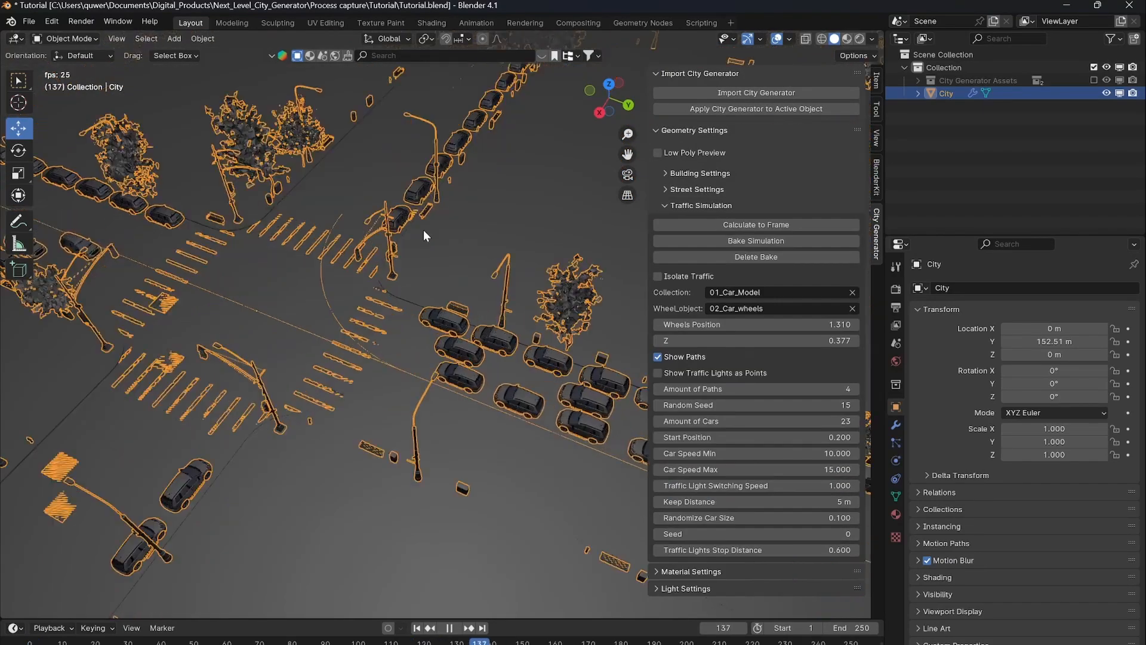
Enable Isolate Traffic, set Amount of Cars to 174, and turn on Low Poly Preview for buildings.
{"action": "left_click", "coordinate": [656, 276]}
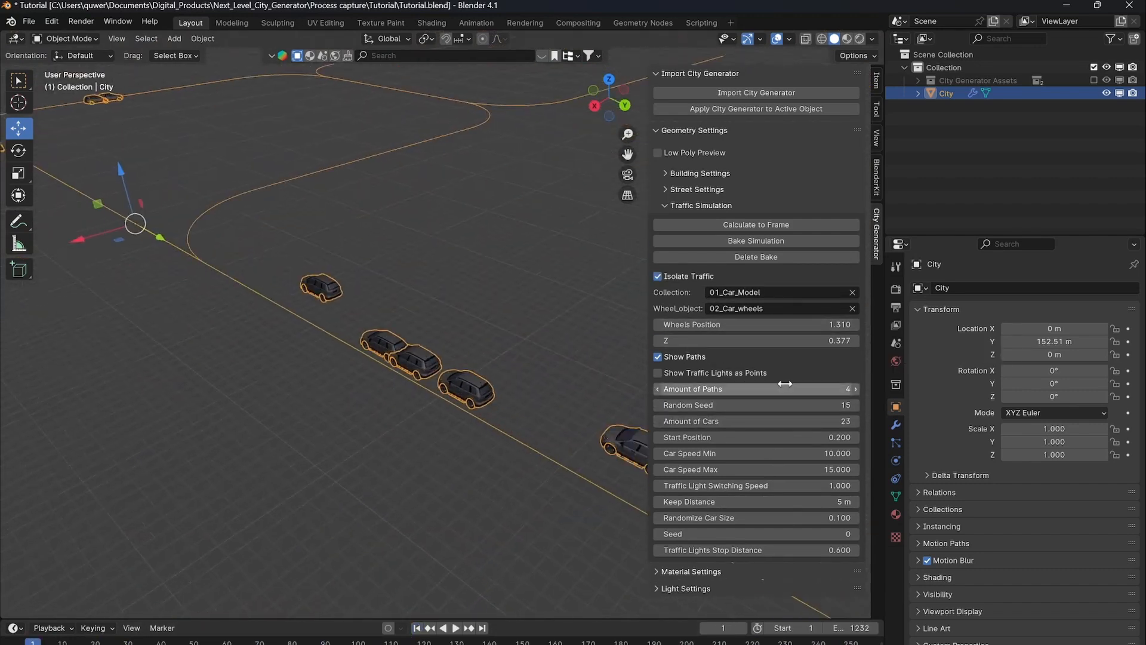
{"action": "left_click", "coordinate": [442, 627]}
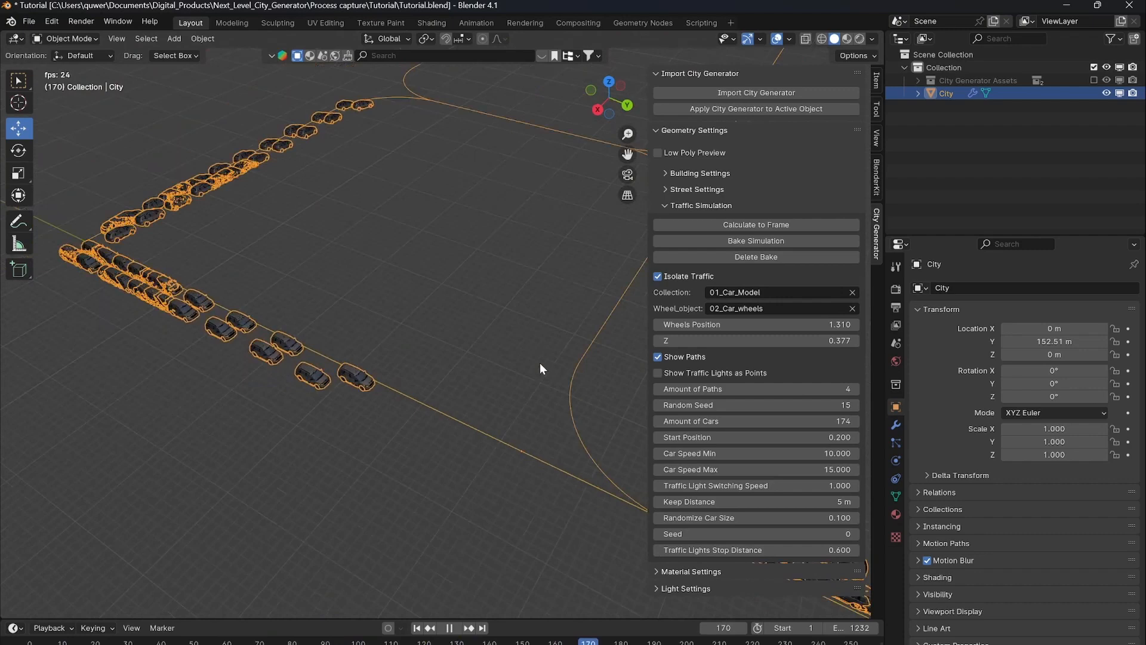
{"action": "left_click", "coordinate": [867, 39]}
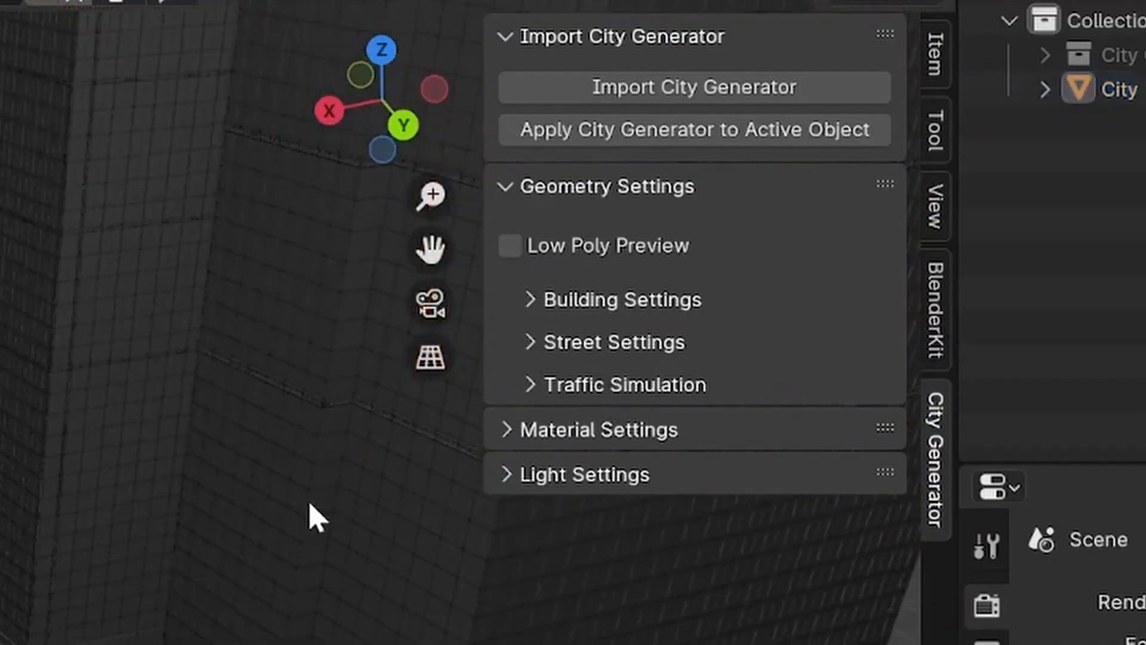
{"action": "left_click", "coordinate": [510, 245]}
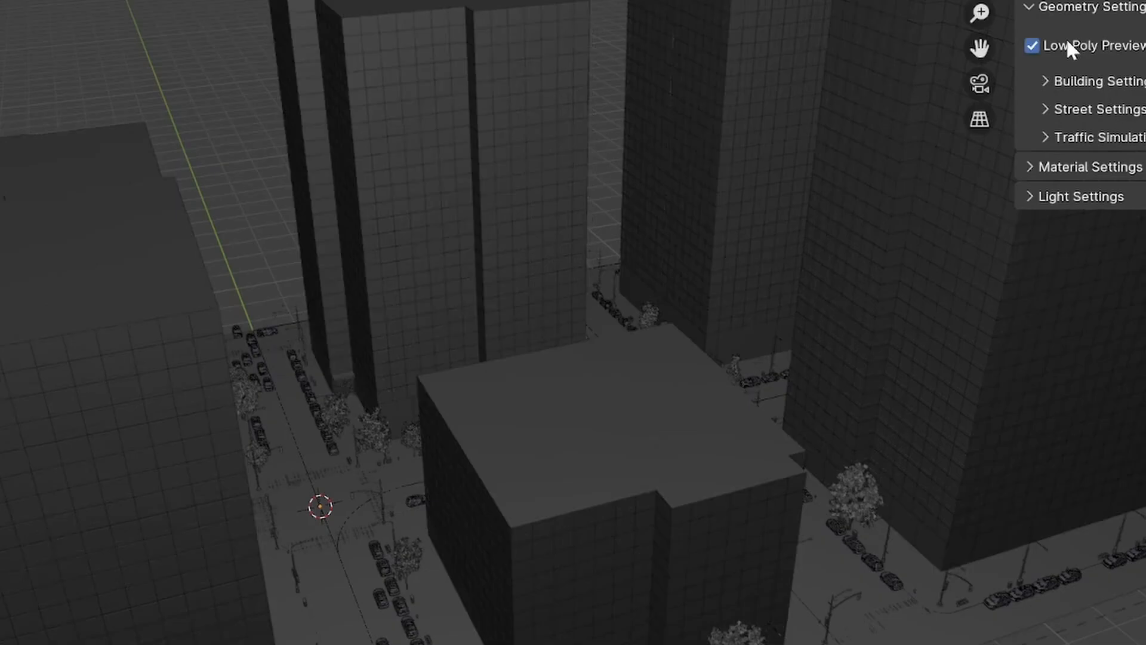
{"action": "left_click", "coordinate": [1031, 45]}
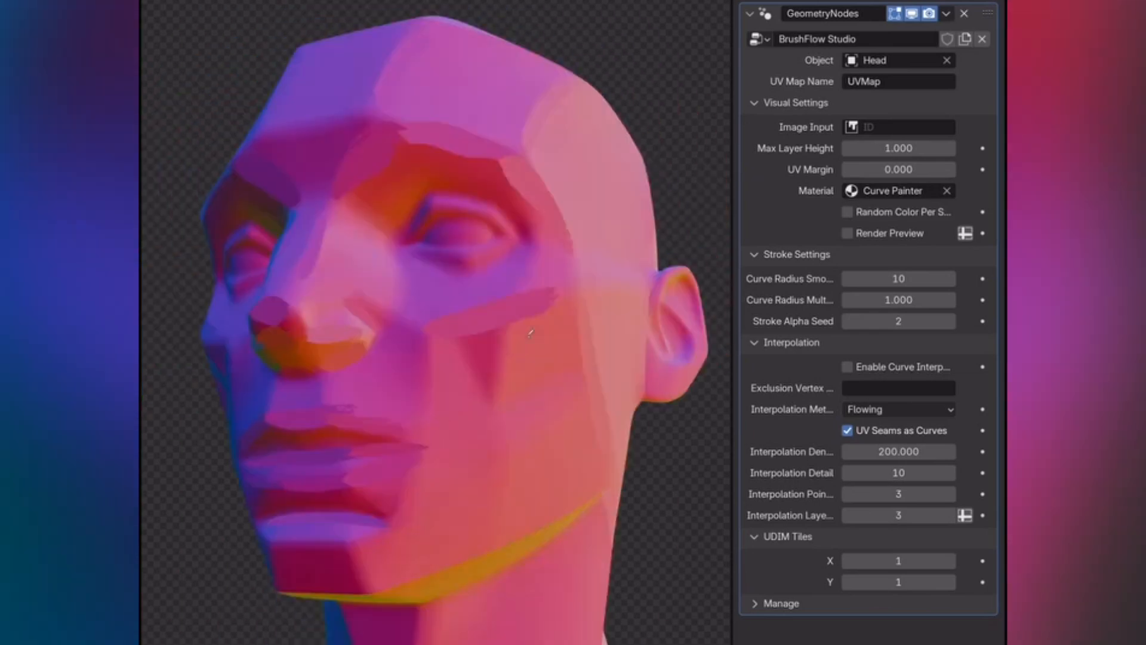
Toggle Enable Curve Interpolation on, off and on again to compare the painted strokes.
{"action": "left_click", "coordinate": [848, 366]}
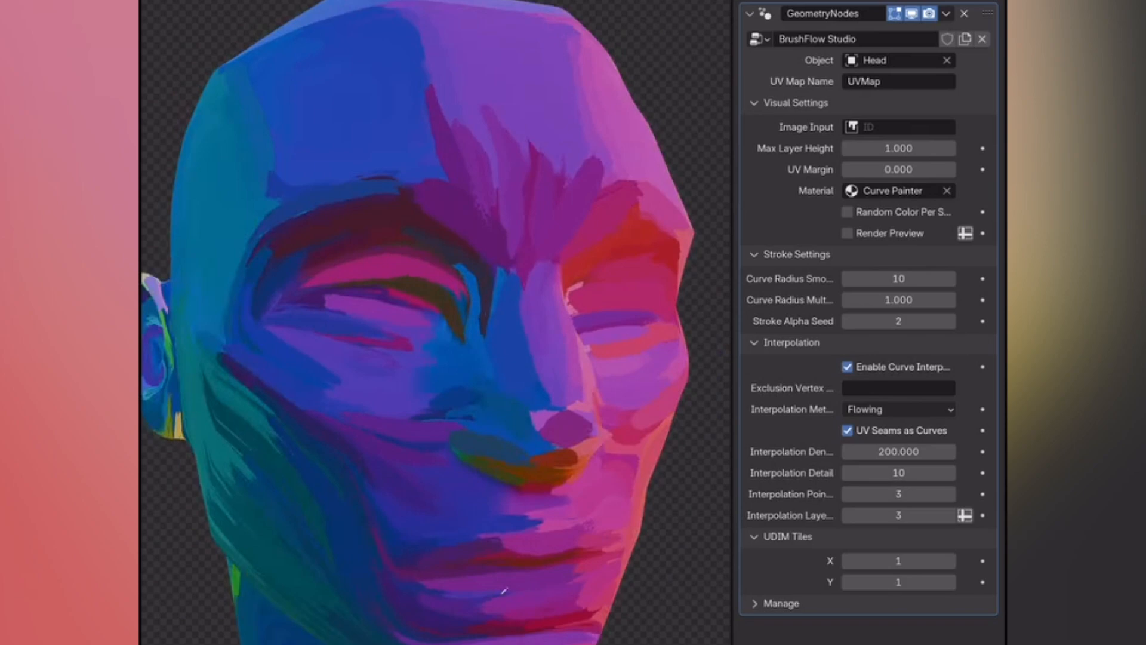
{"action": "left_click", "coordinate": [848, 366]}
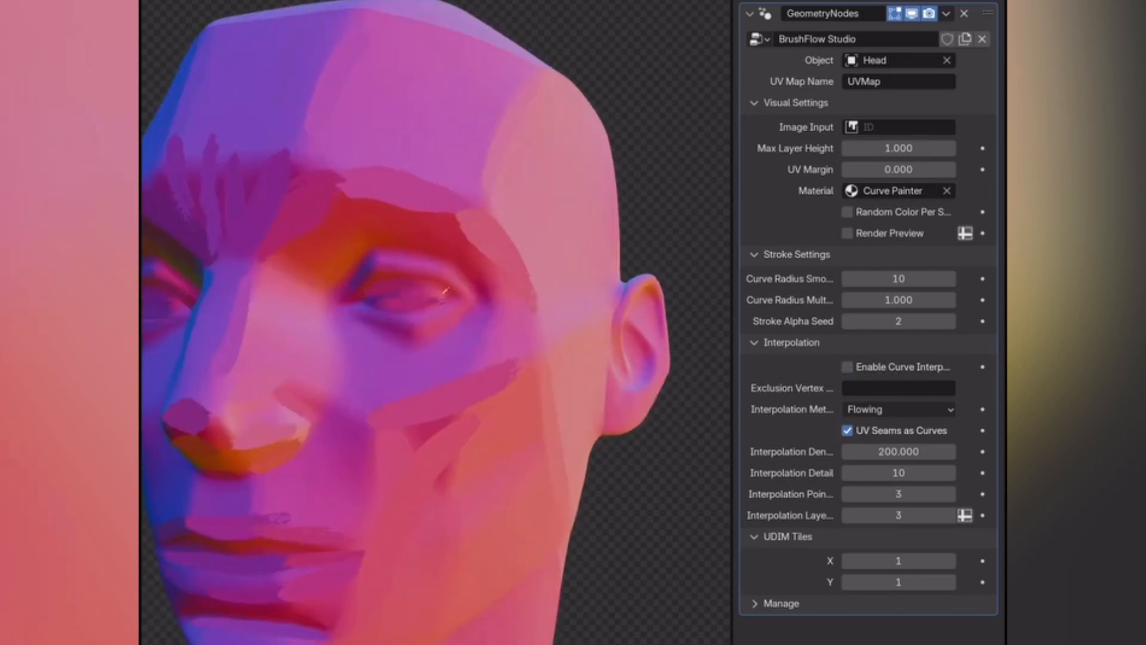
{"action": "left_click", "coordinate": [848, 367]}
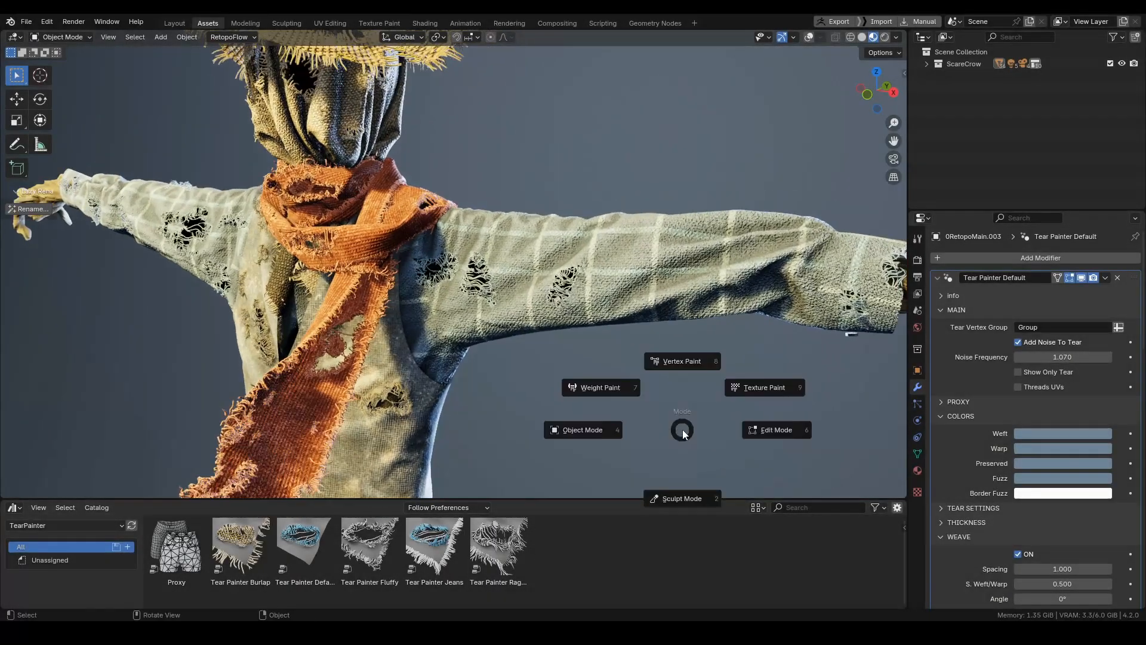
Bring up the scarecrow scene carrying the Tear Painter Default modifier.
{"action": "left_click", "coordinate": [600, 387]}
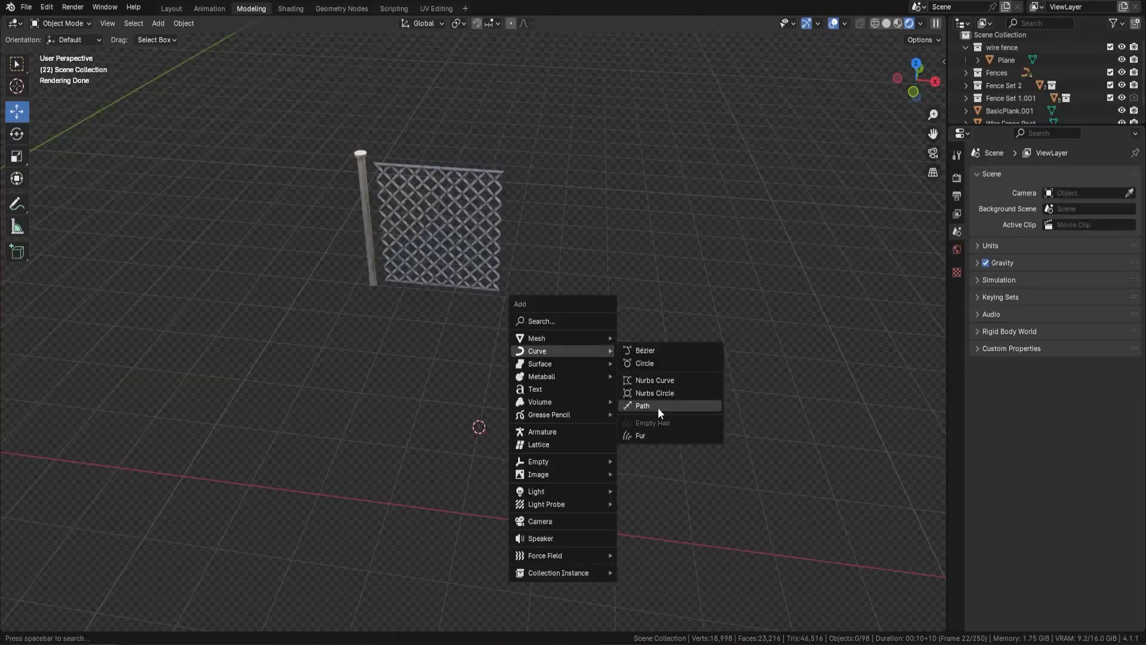
Add a path curve with the Fence geometry nodes and edit it into a longer winding fence.
{"action": "left_click", "coordinate": [642, 405]}
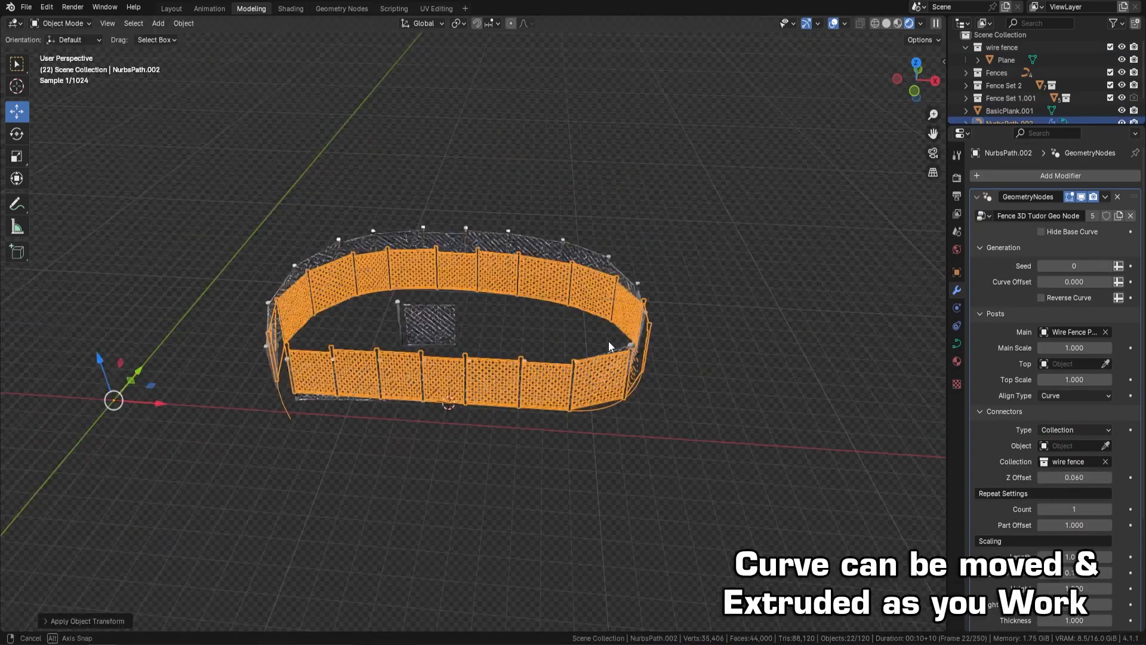
{"action": "key", "text": "Tab"}
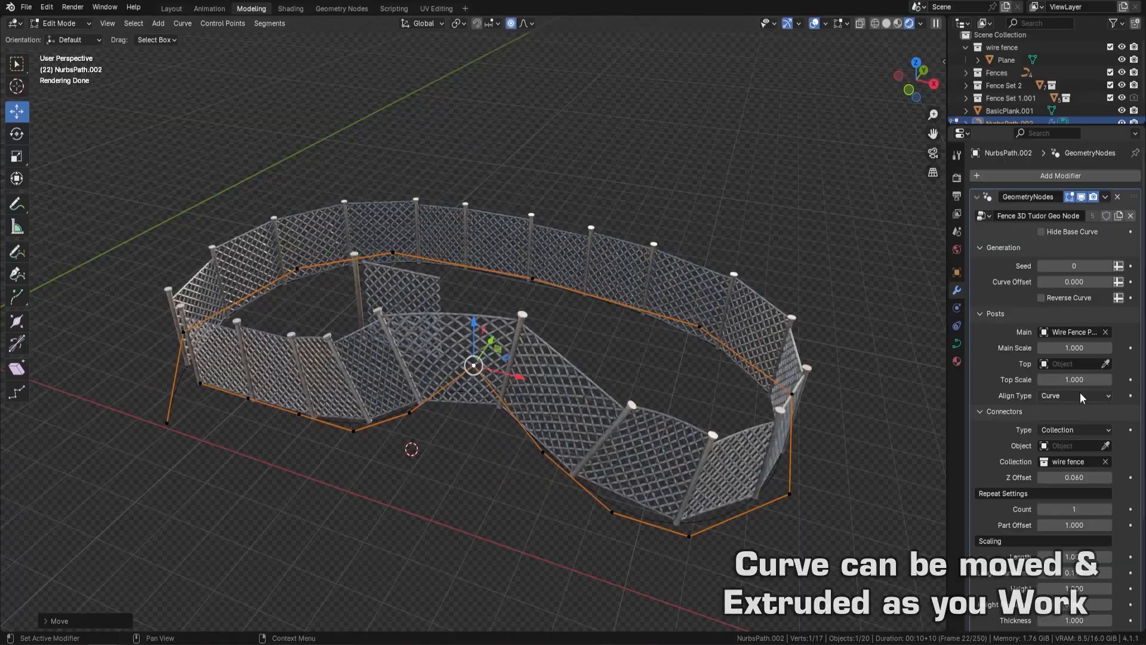